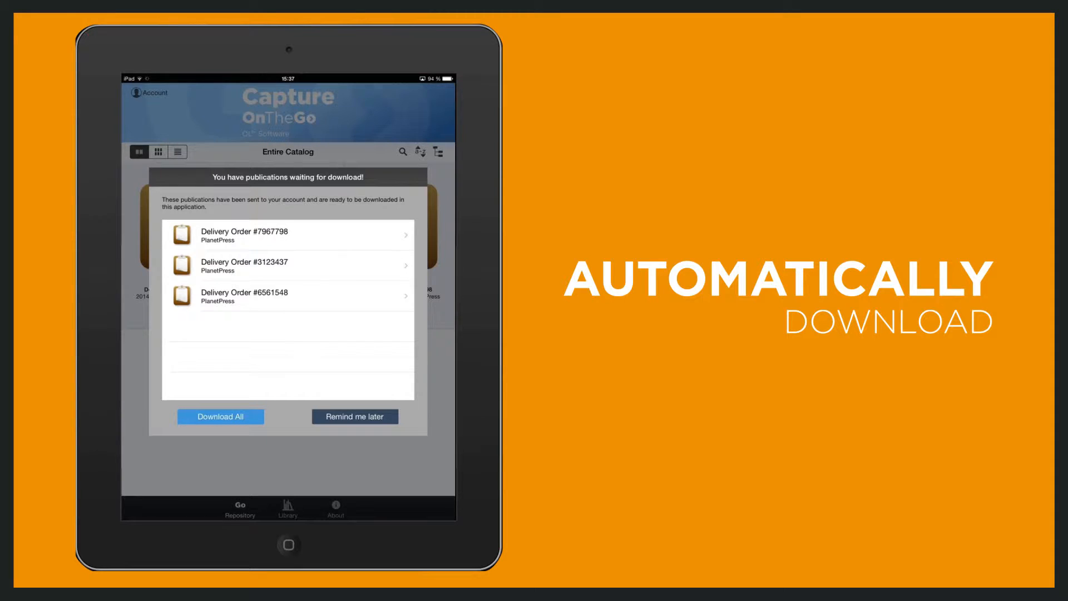
Step: Accept all three waiting delivery orders for download to the tablet
click(220, 416)
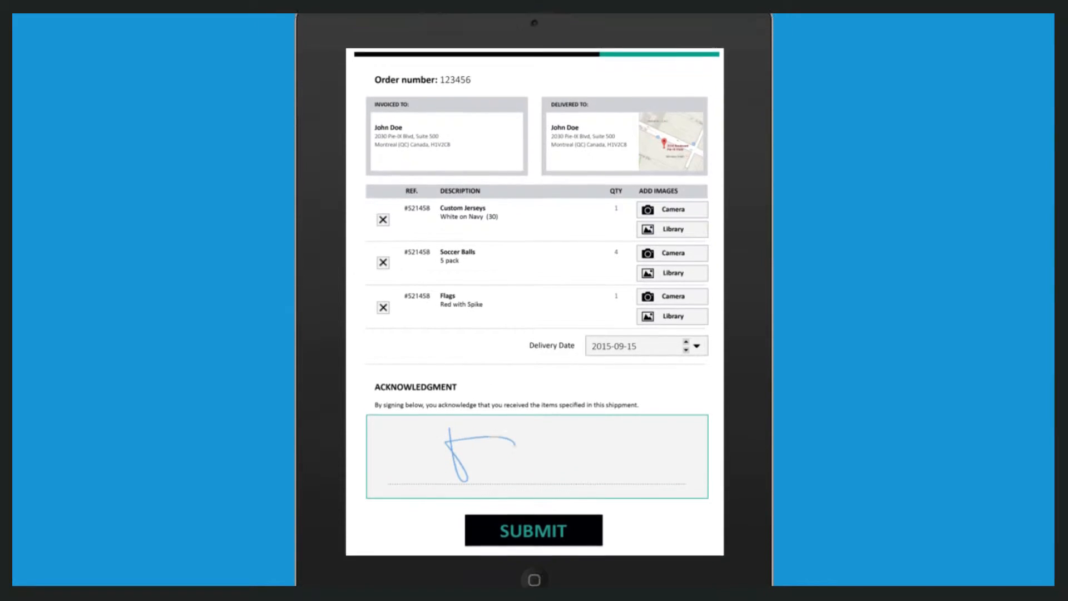
Step: Draw a handwritten signature in the acknowledgment box of delivery note 123456
drag(449, 436, 619, 409)
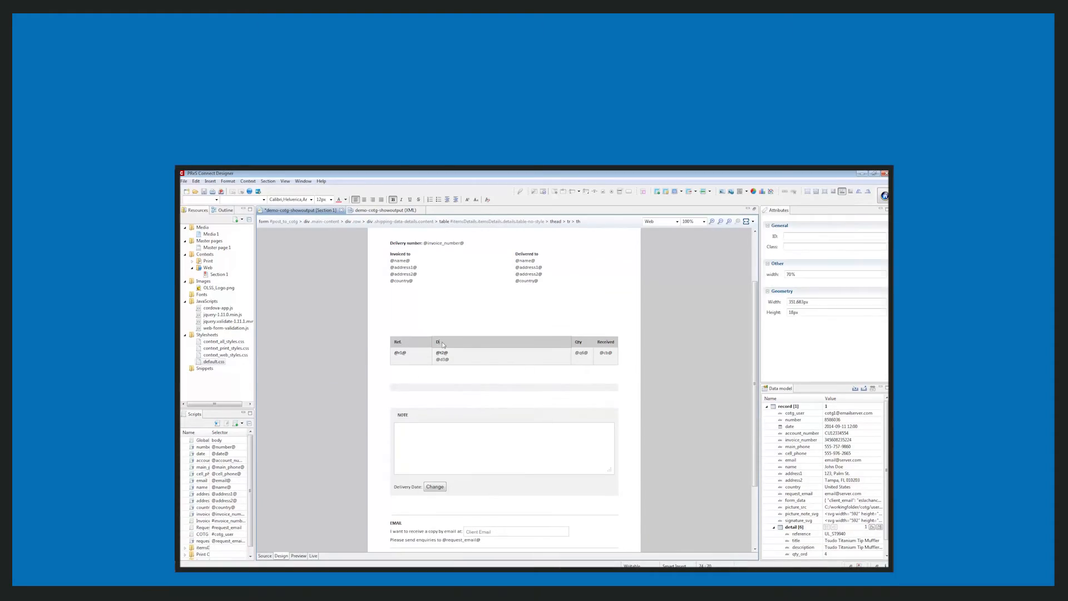
Step: Show the COTG Form Elements list from the Insert menu
click(209, 180)
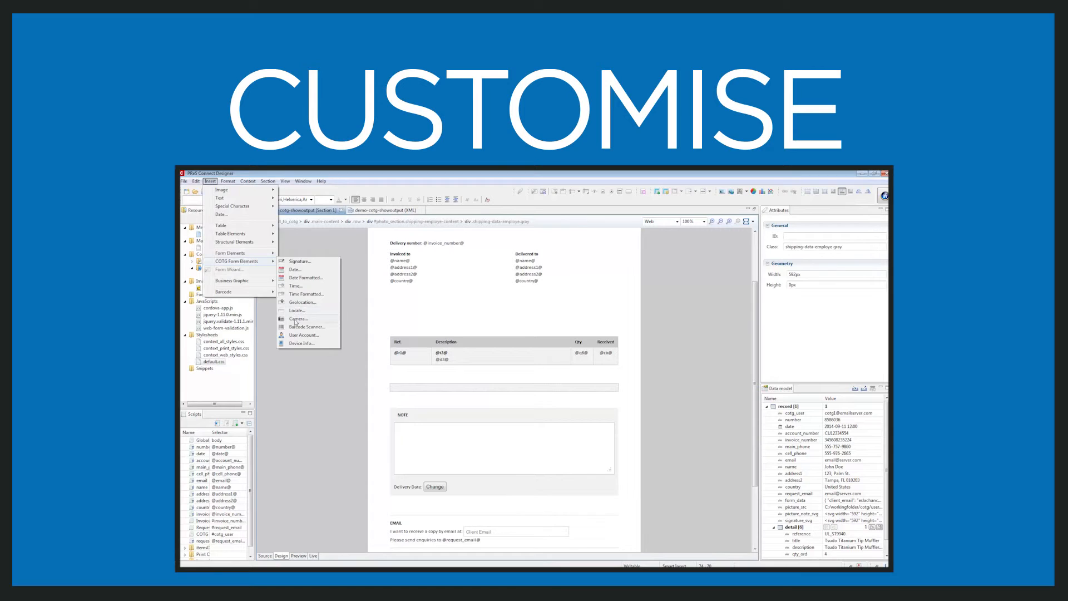